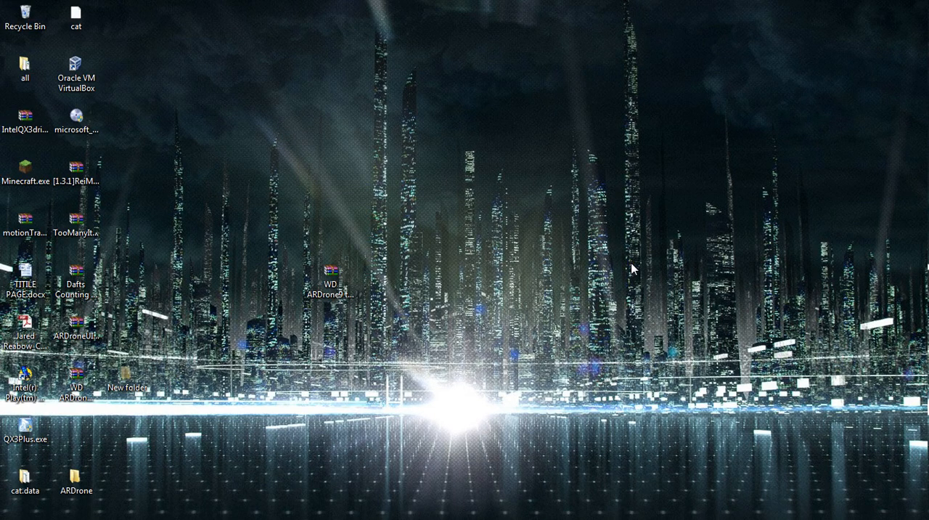
mouse_move(645, 274)
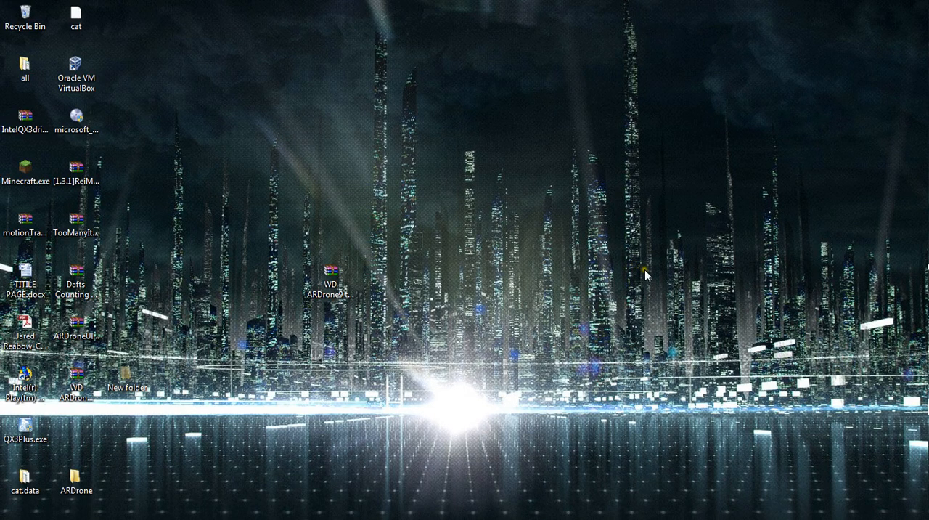
mouse_move(602, 265)
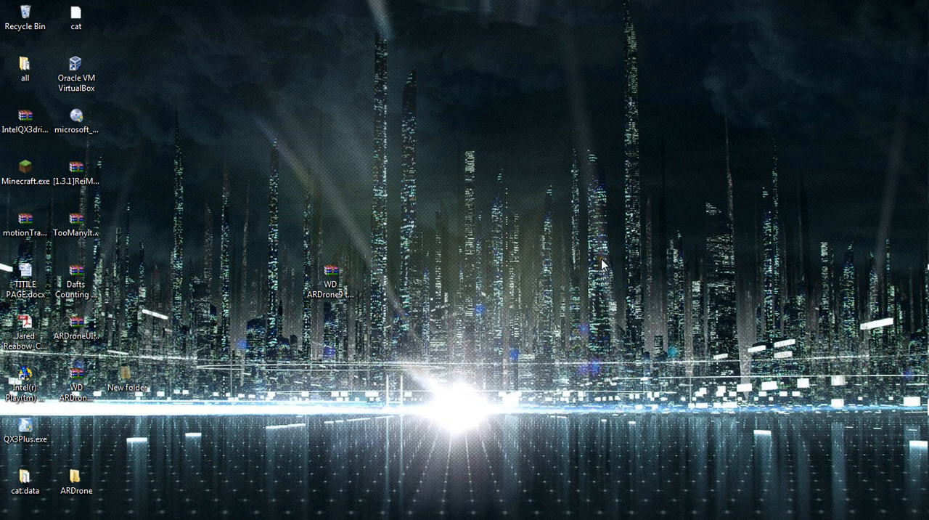
mouse_move(434, 319)
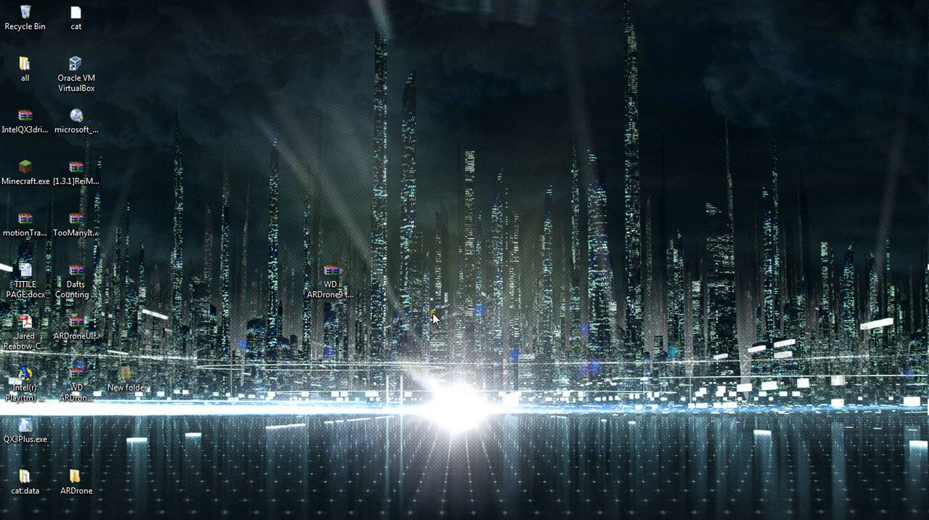
mouse_move(400, 293)
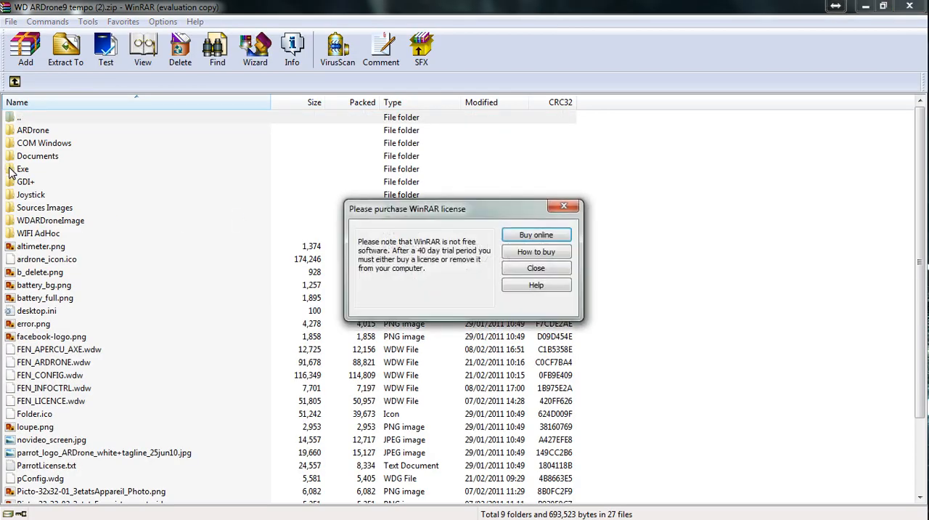
Dismiss WinRAR's license reminder, maximize the window, and launch WD ARDrone.exe from the archive.
click(535, 268)
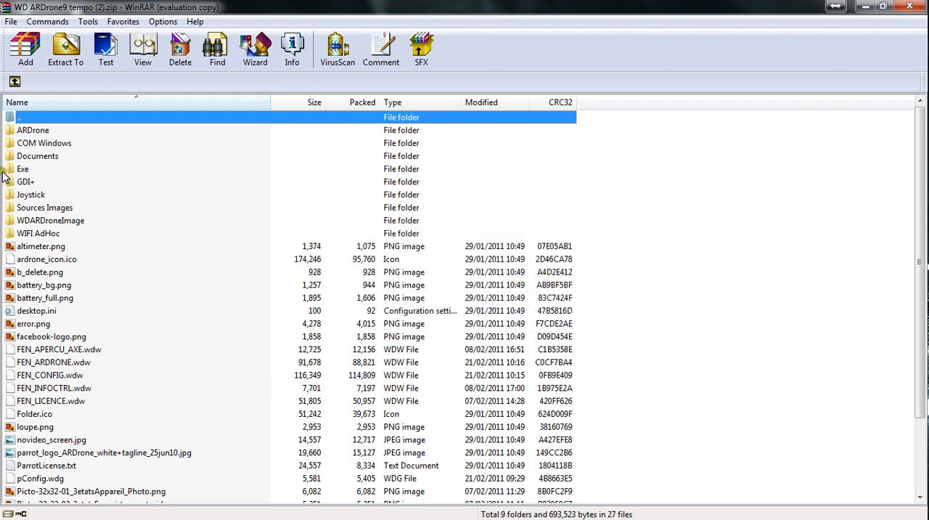
mouse_move(228, 231)
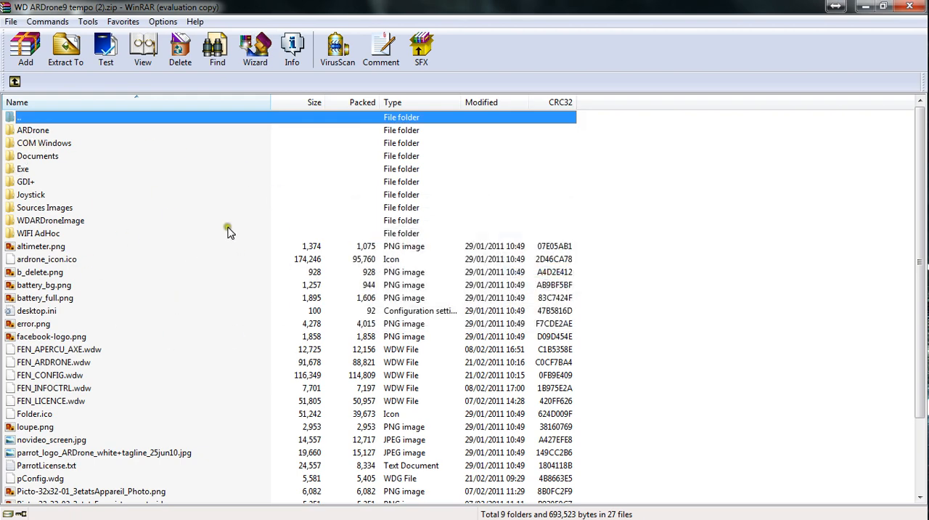
mouse_move(164, 259)
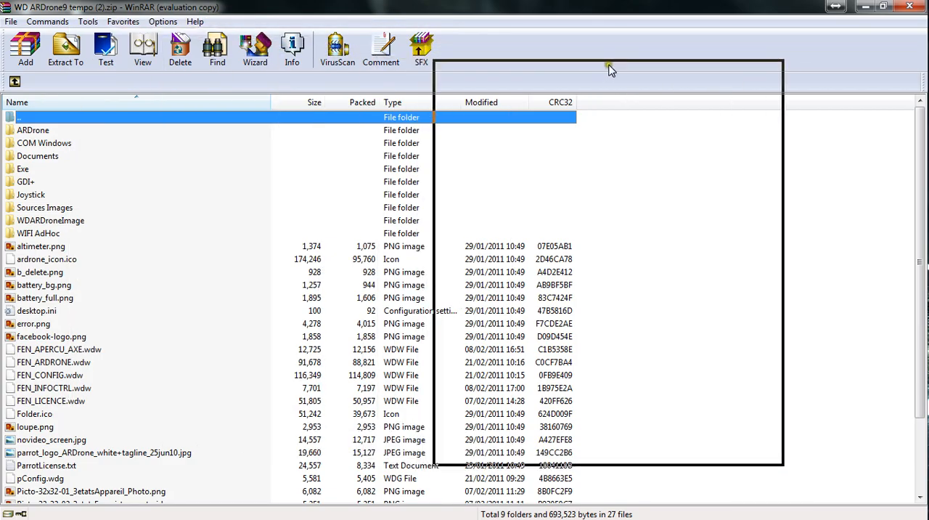
click(884, 7)
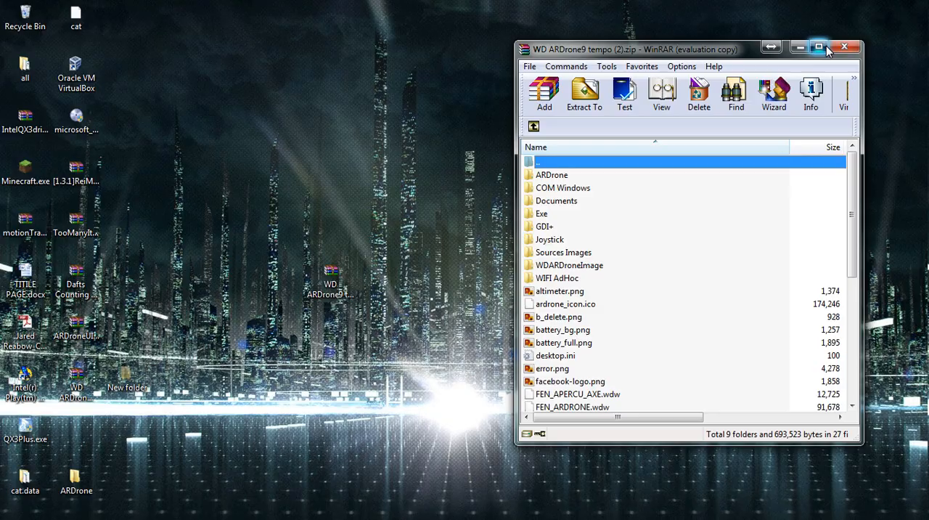
click(819, 47)
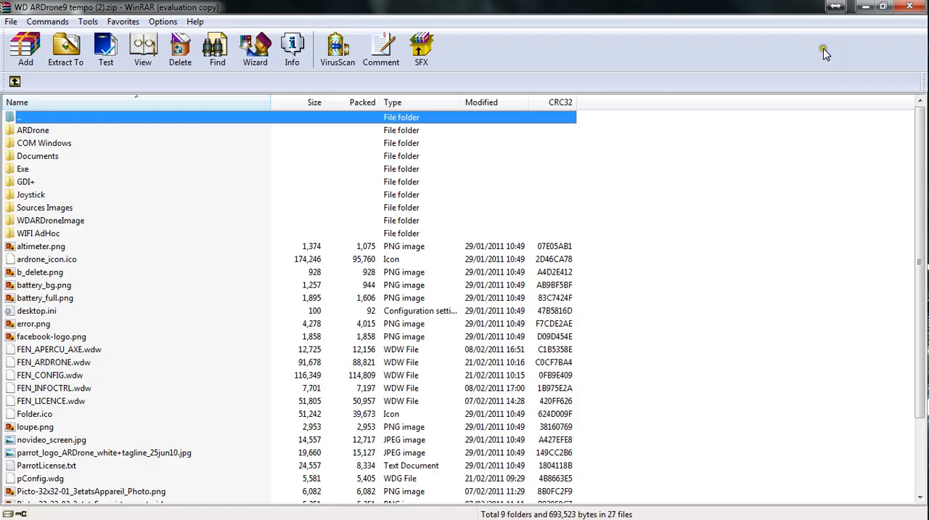
mouse_move(27, 181)
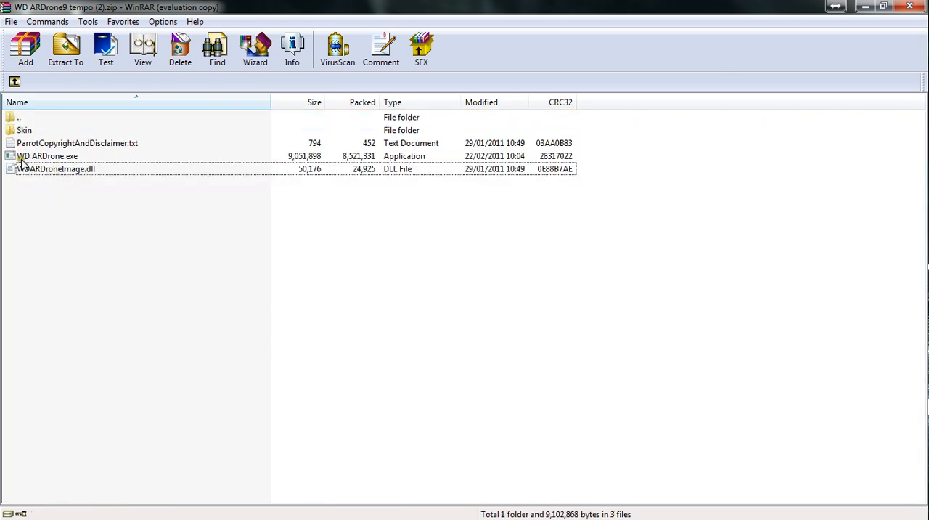
mouse_move(41, 165)
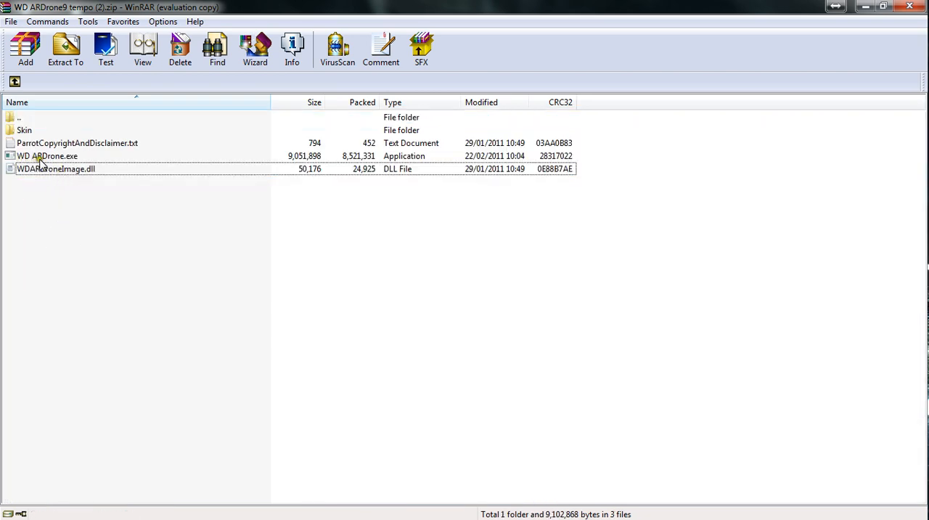
click(66, 49)
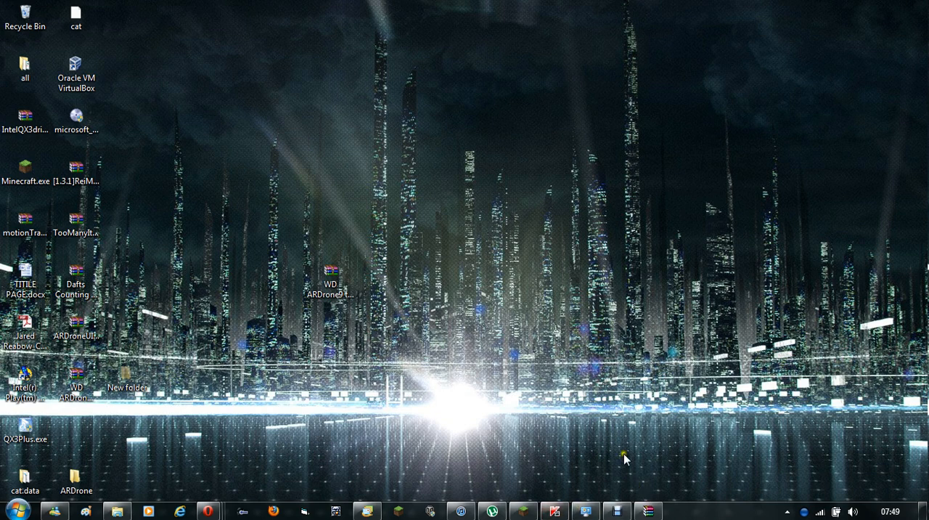
mouse_move(641, 439)
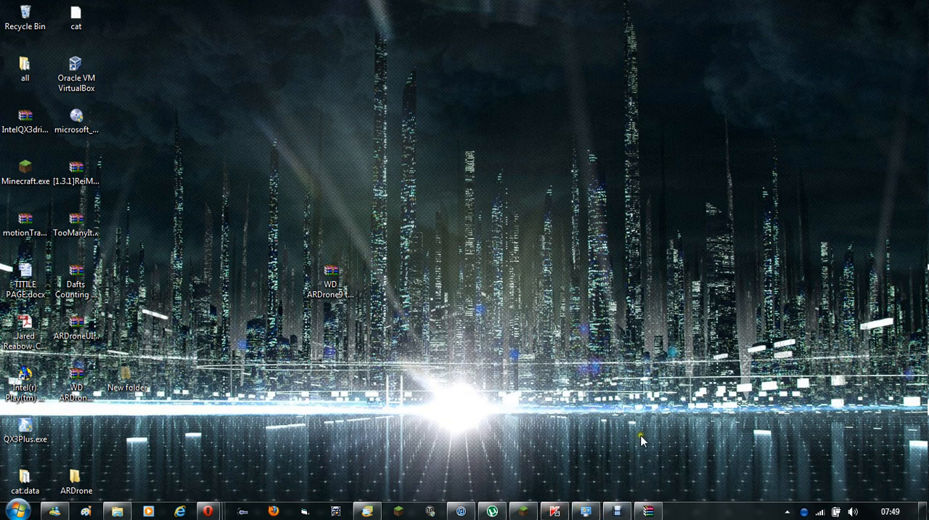
mouse_move(648, 409)
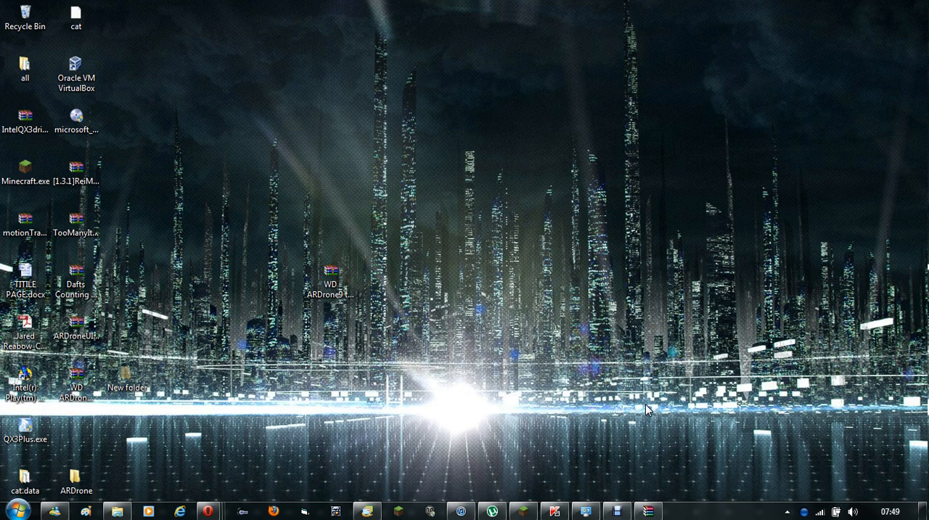
mouse_move(642, 429)
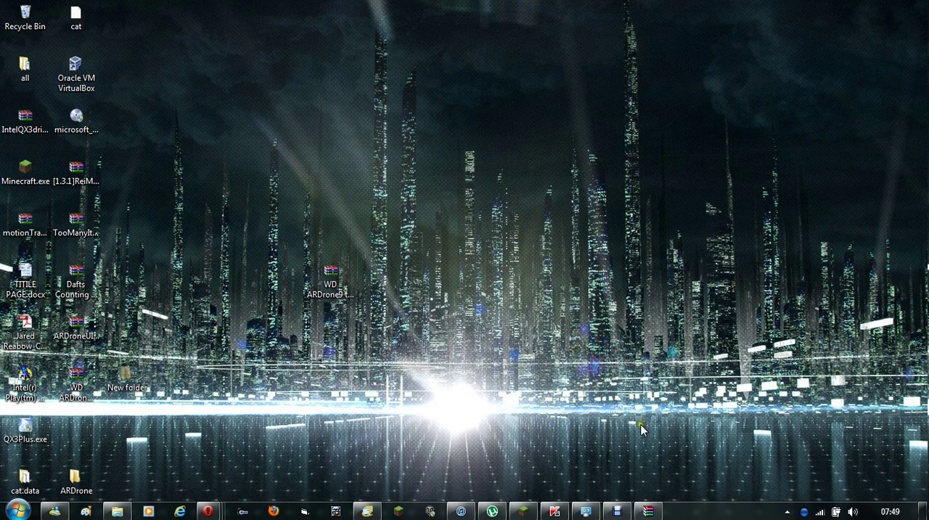
mouse_move(640, 444)
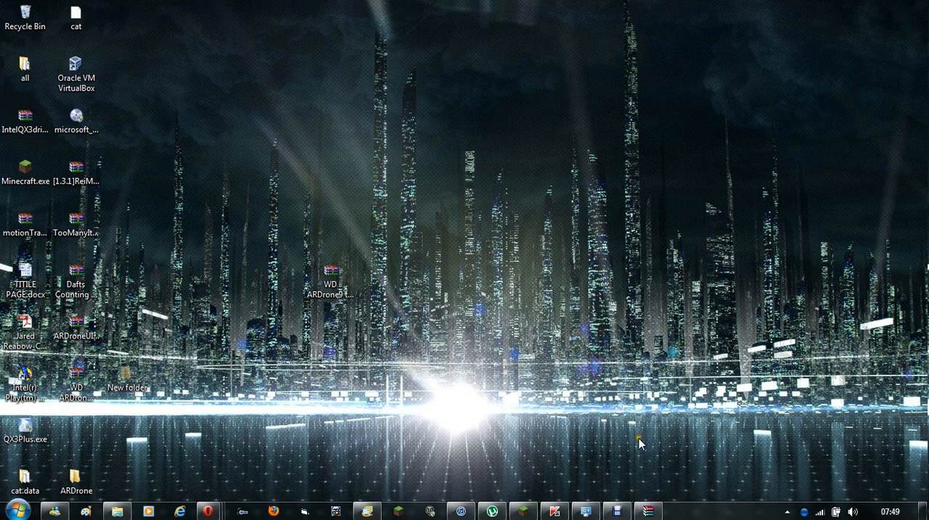
Clear the WinRAR window away from the desktop.
click(680, 510)
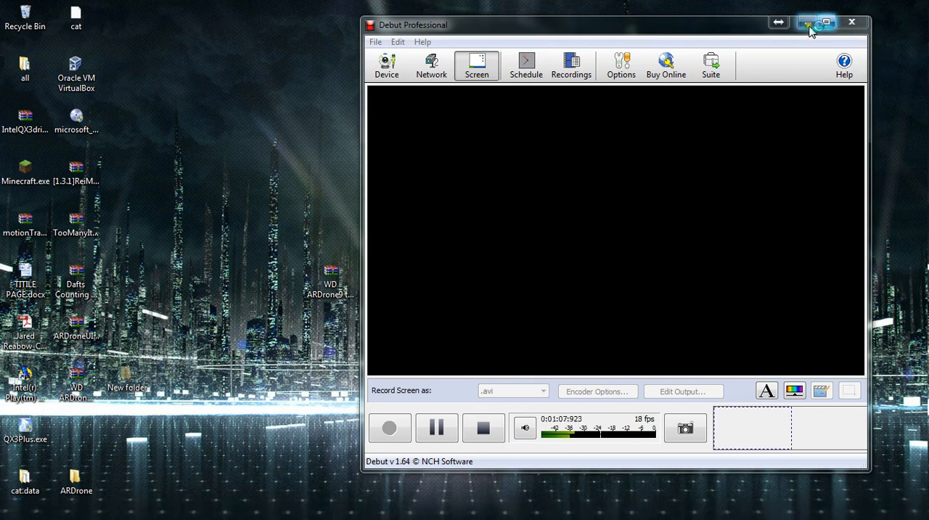
Check the wireless network list, confirming the connection to BeBox, at the WD ARDrone start screen.
click(808, 22)
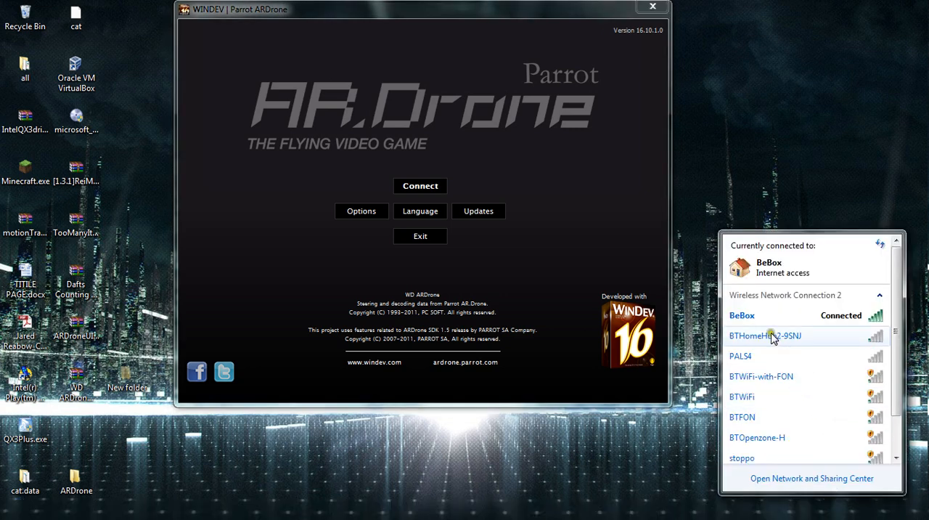
mouse_move(795, 295)
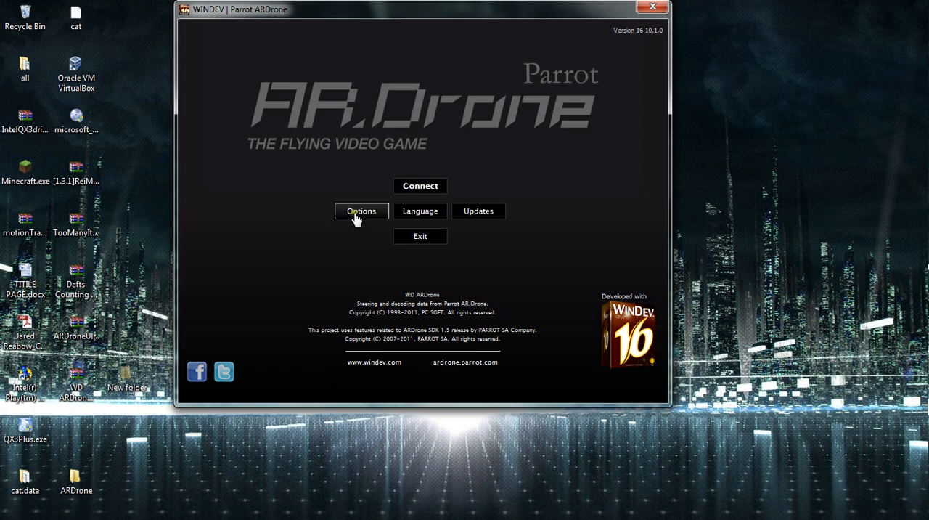
Review the configuration (indoor mode, altitude limits, video recording) and accept it with OK.
click(361, 210)
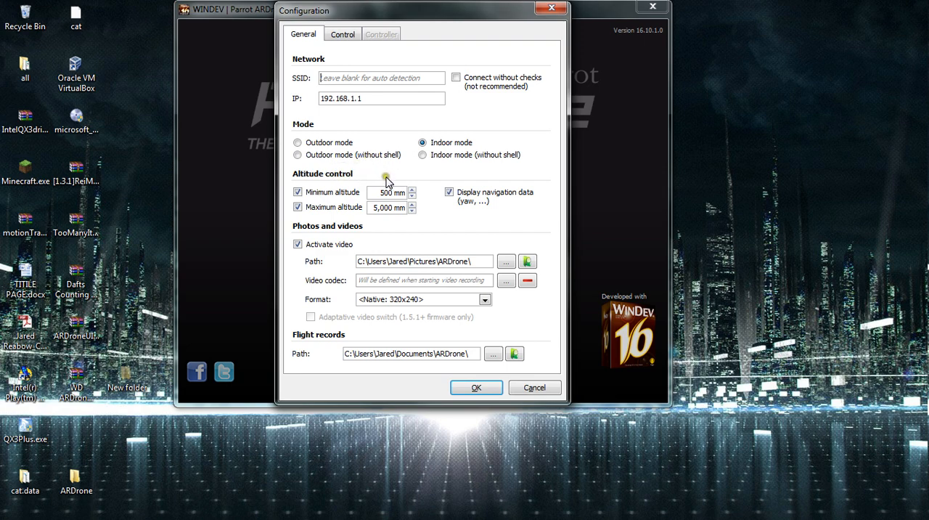
mouse_move(336, 141)
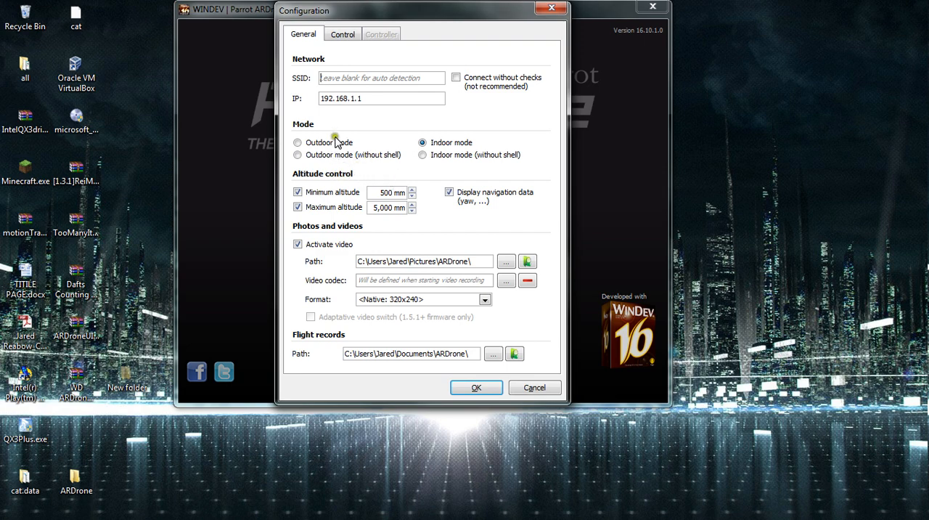
mouse_move(339, 131)
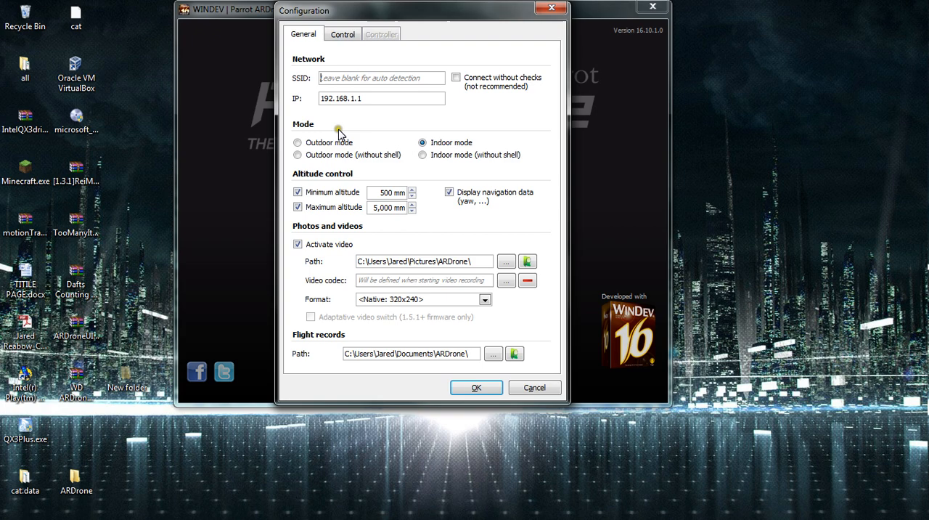
mouse_move(341, 154)
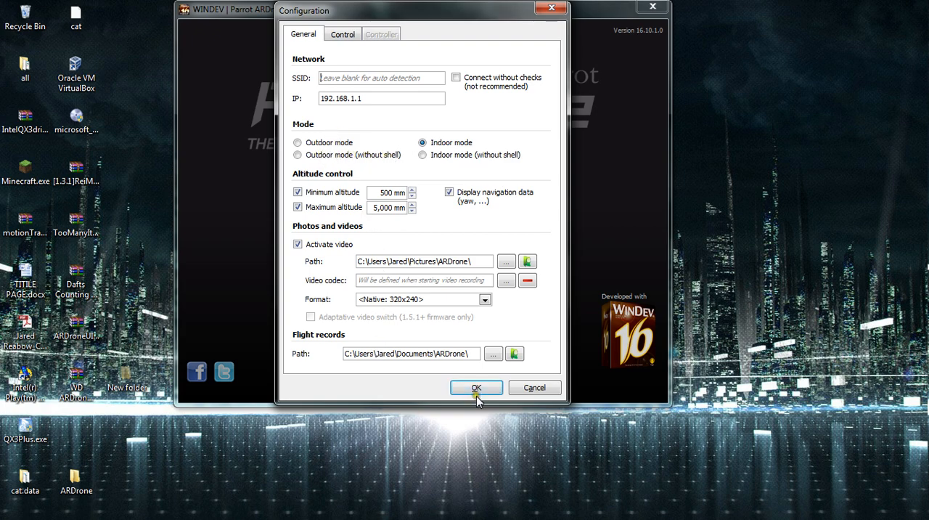
mouse_move(386, 53)
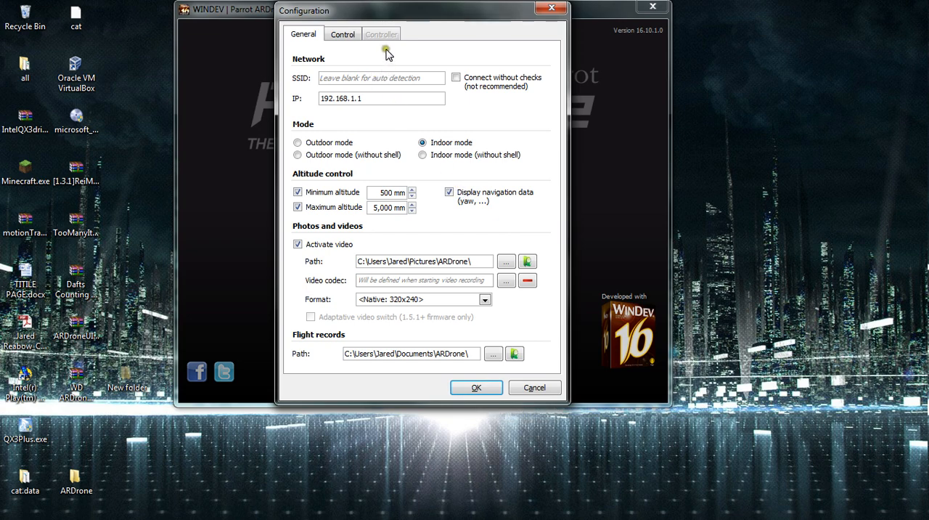
mouse_move(383, 44)
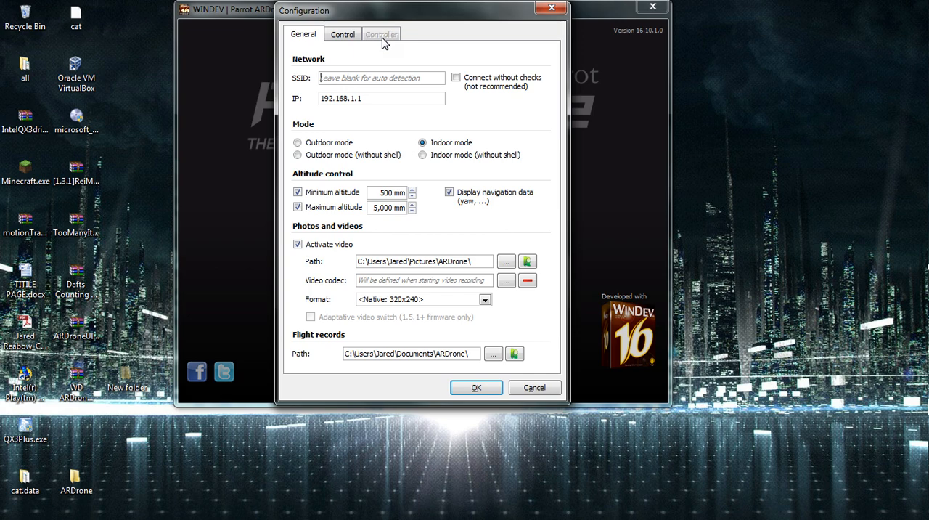
mouse_move(381, 38)
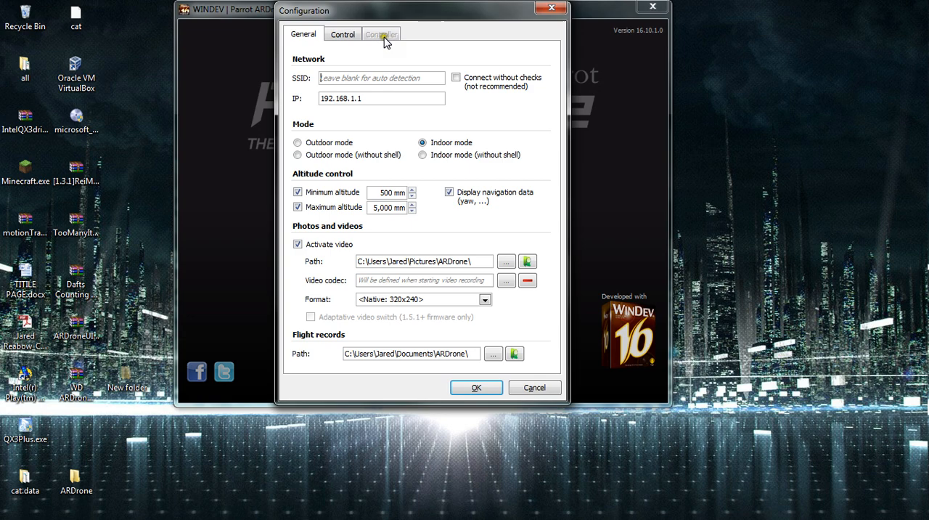
mouse_move(490, 410)
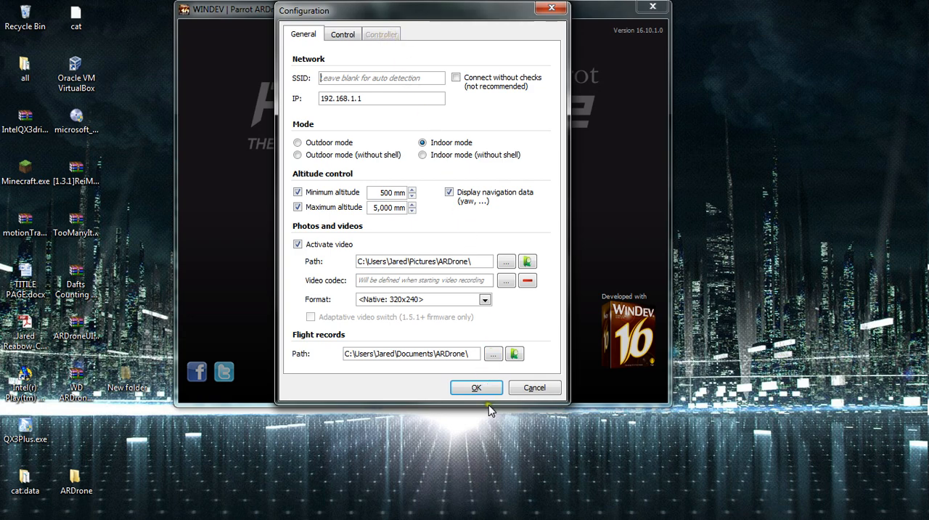
click(476, 387)
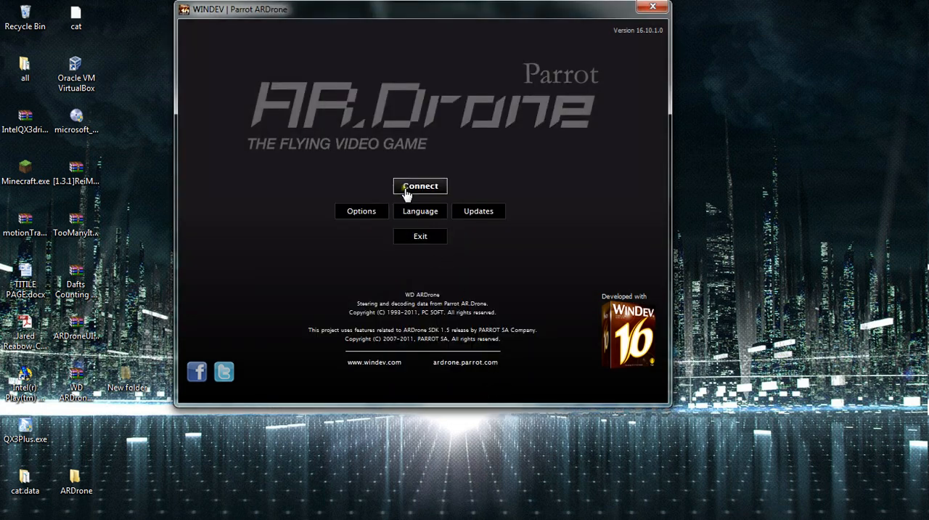
click(419, 186)
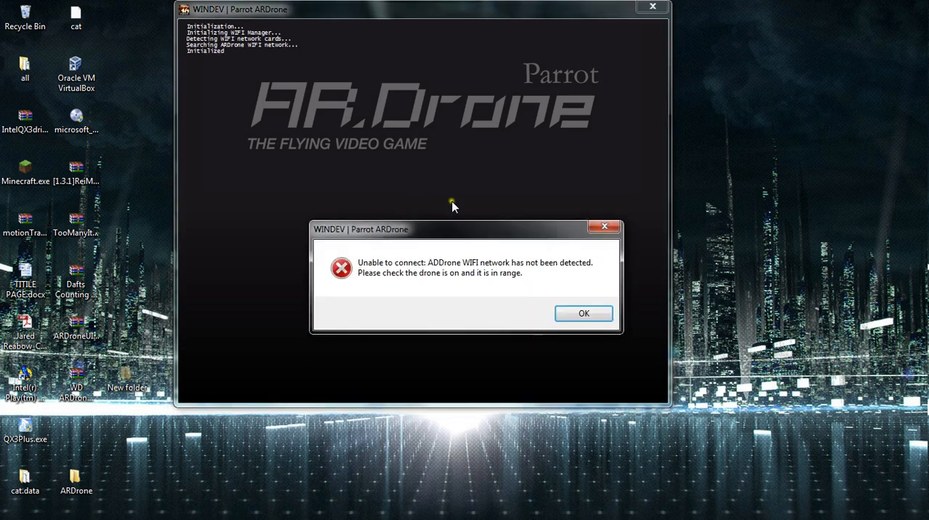
mouse_move(457, 196)
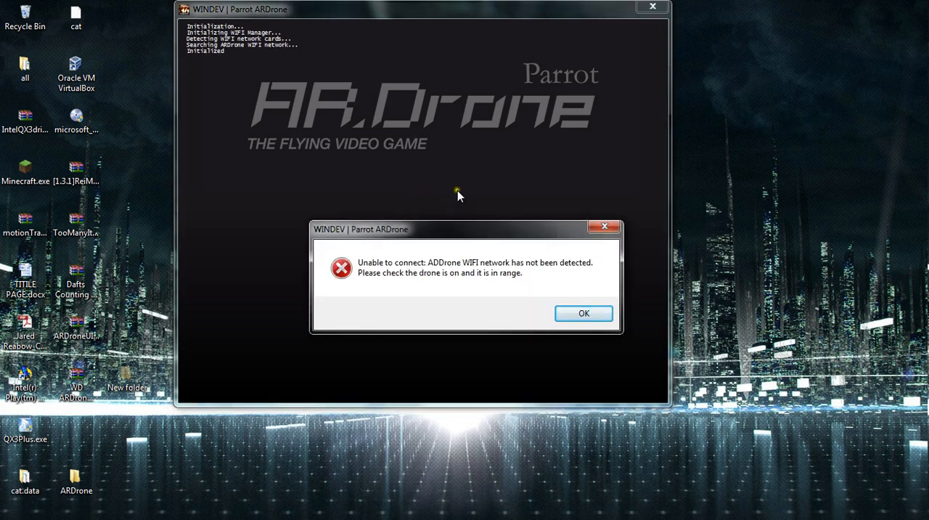
mouse_move(213, 66)
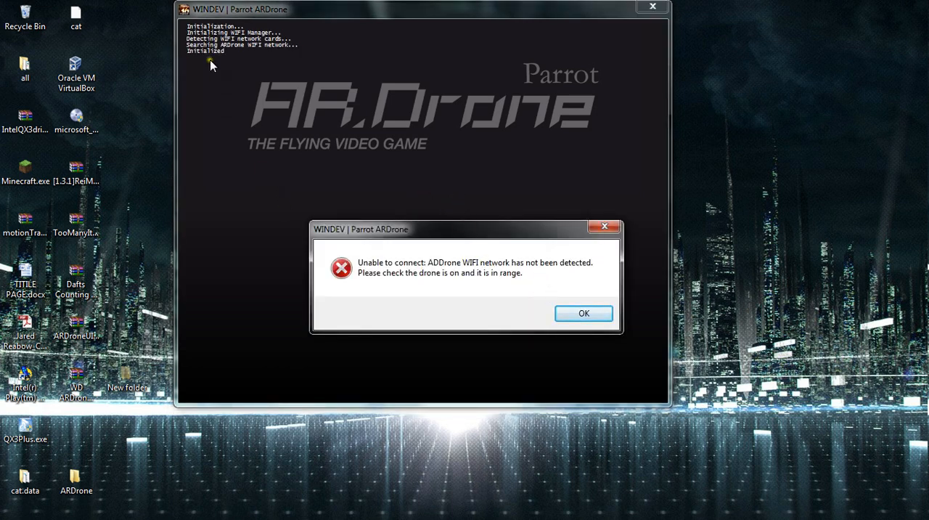
mouse_move(291, 38)
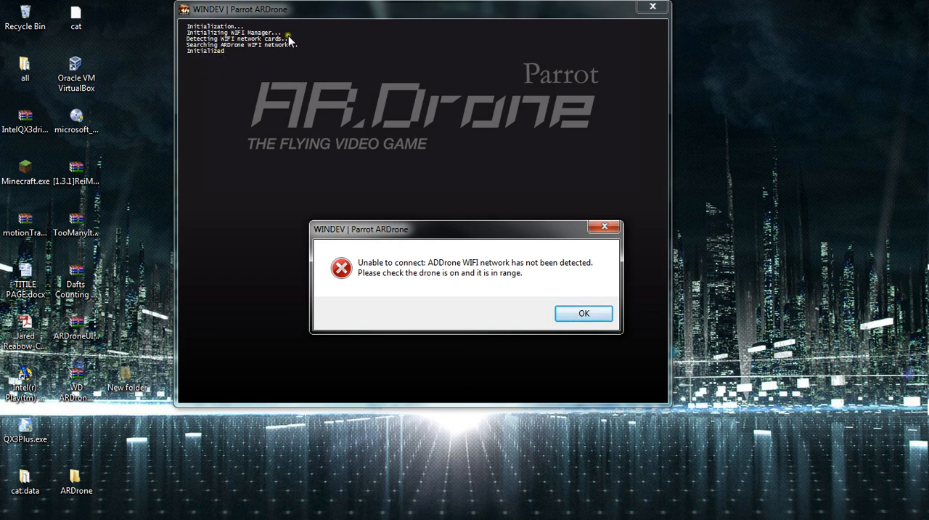
mouse_move(637, 332)
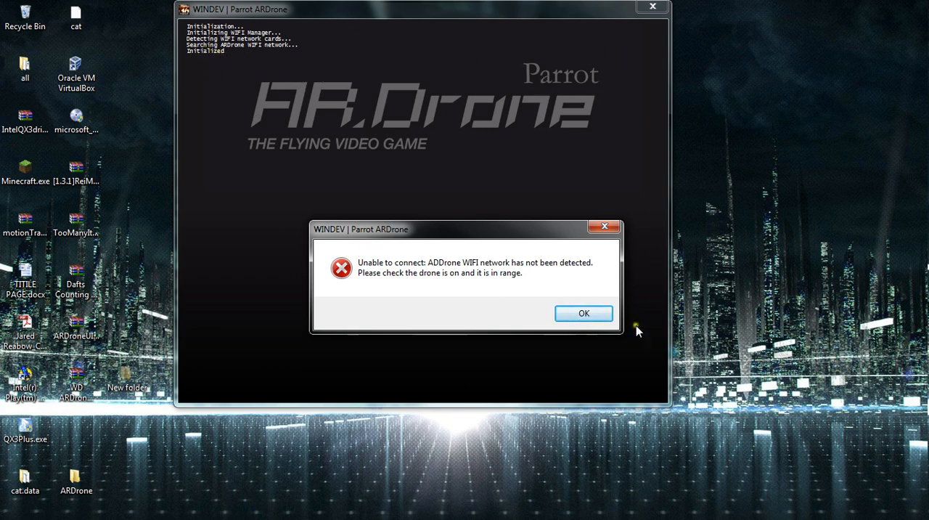
mouse_move(620, 385)
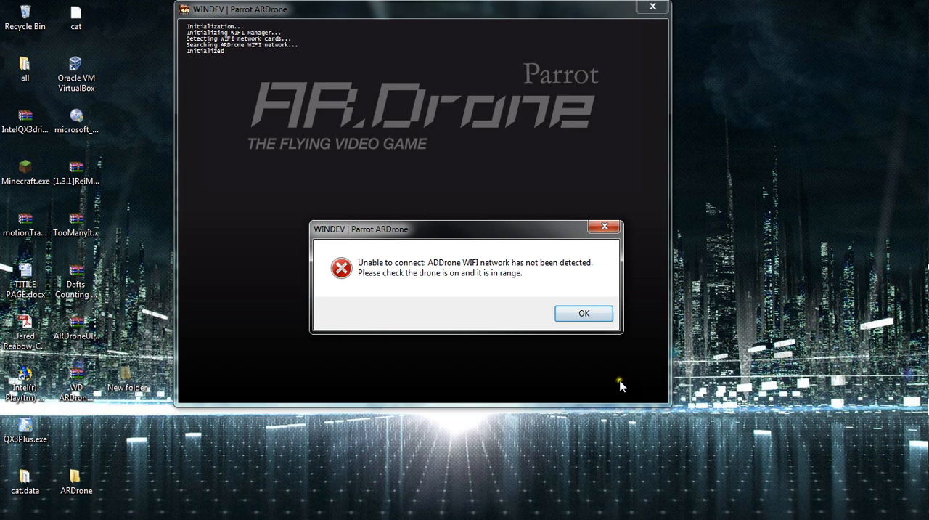
mouse_move(625, 355)
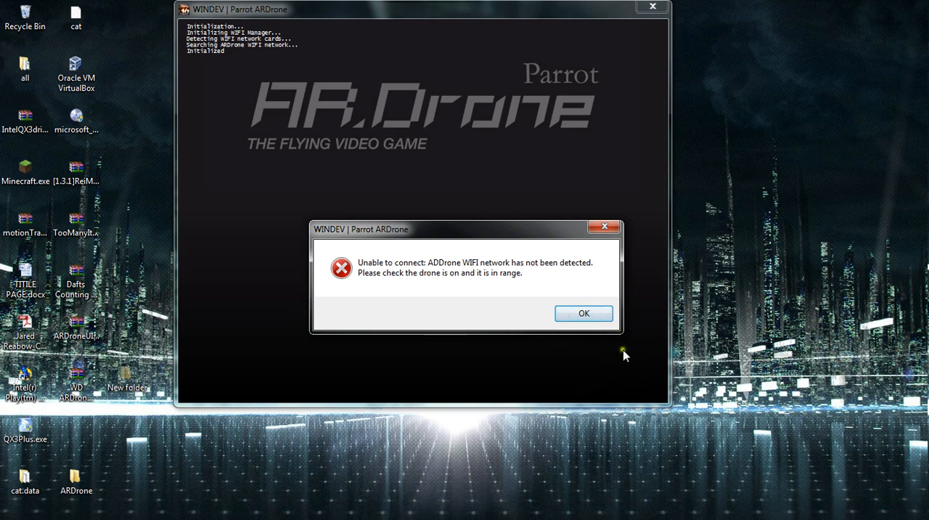
click(584, 313)
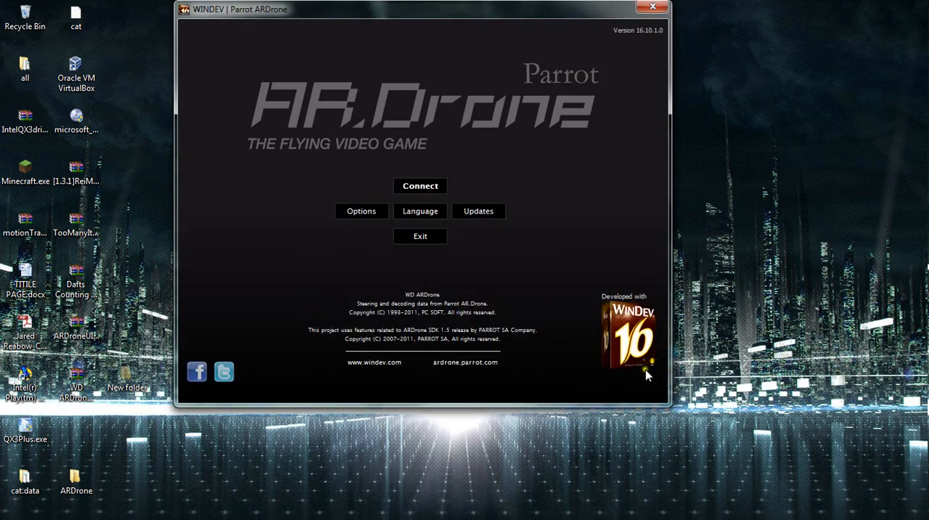
mouse_move(484, 7)
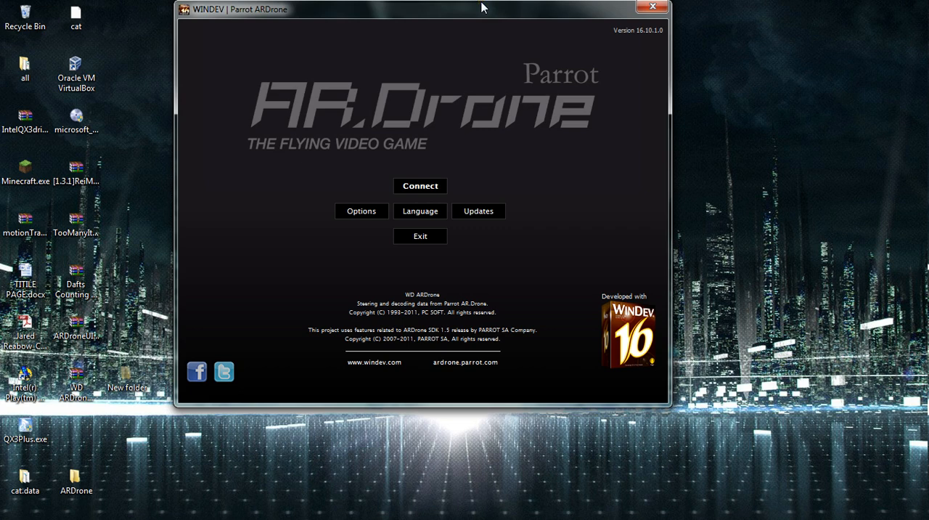
mouse_move(367, 179)
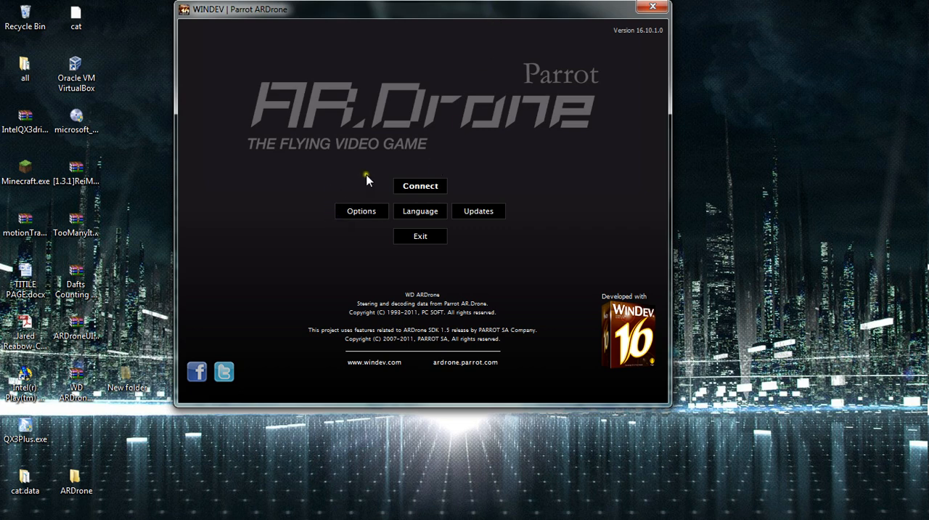
mouse_move(702, 233)
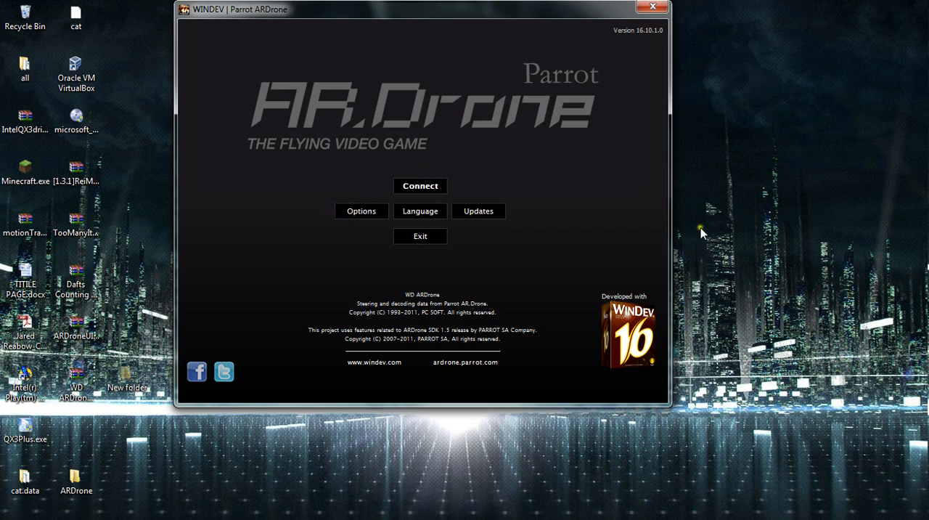